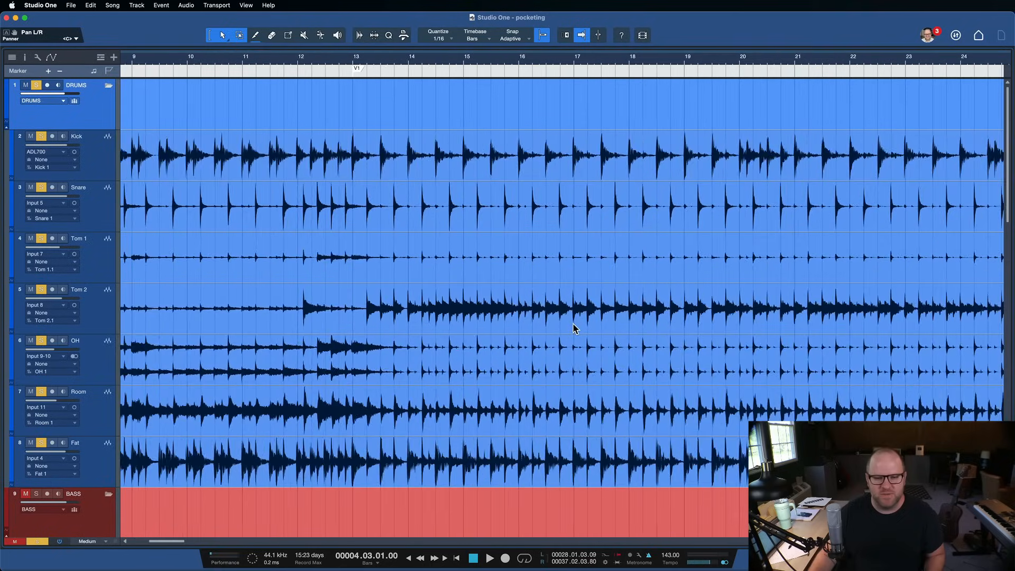
# - Select the Snare drum track and turn grid snapping off in the toolbar
pyautogui.hscroll(3)
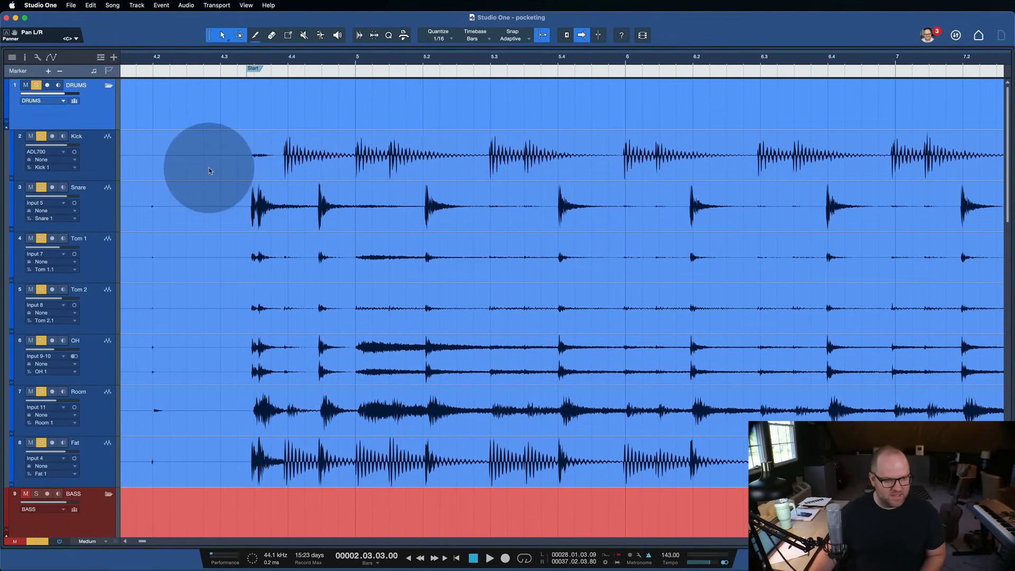
pyautogui.moveTo(182, 283)
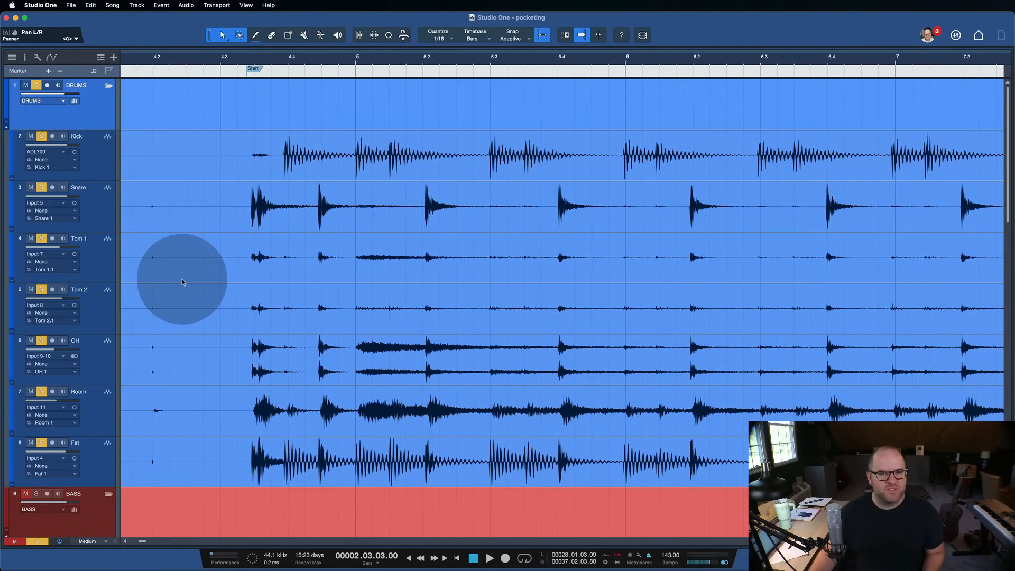
pyautogui.moveTo(227, 113)
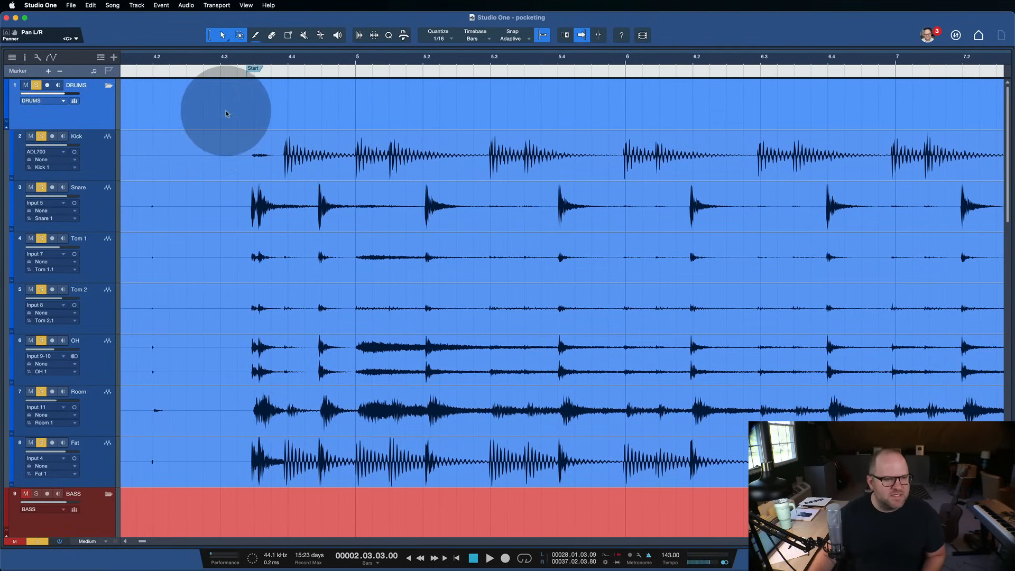
pyautogui.moveTo(324, 262)
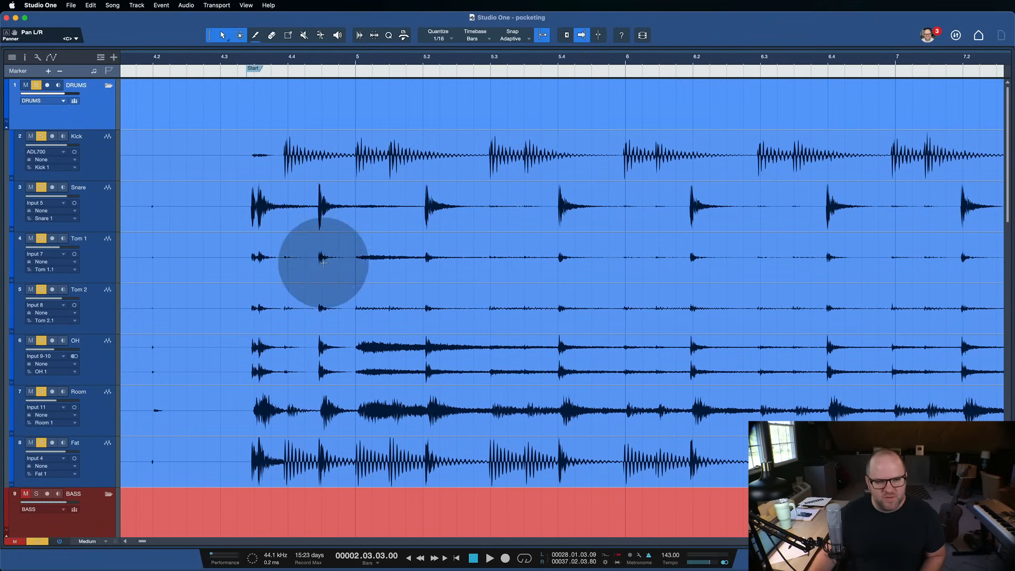
pyautogui.moveTo(365, 233)
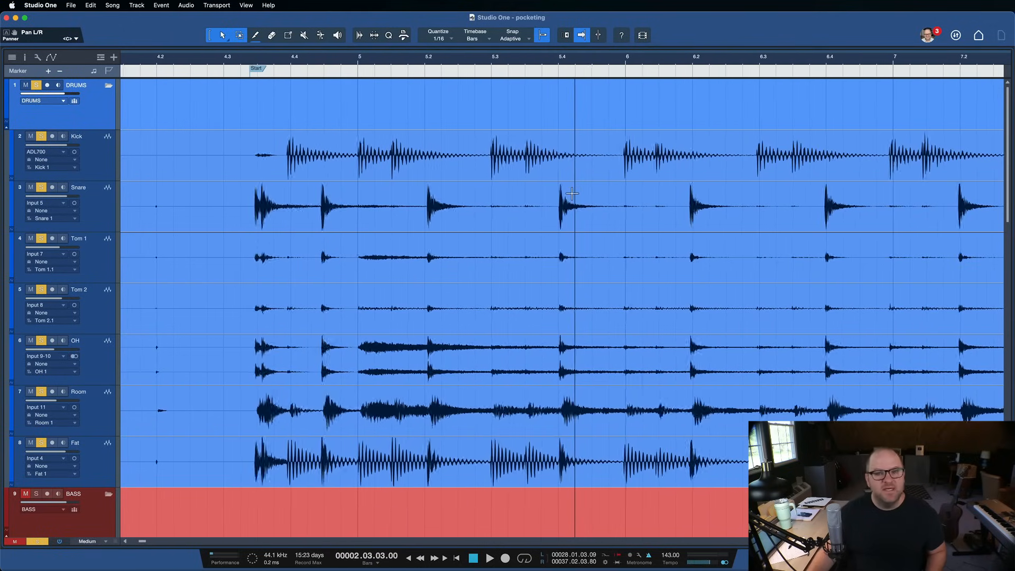
pyautogui.moveTo(631, 171)
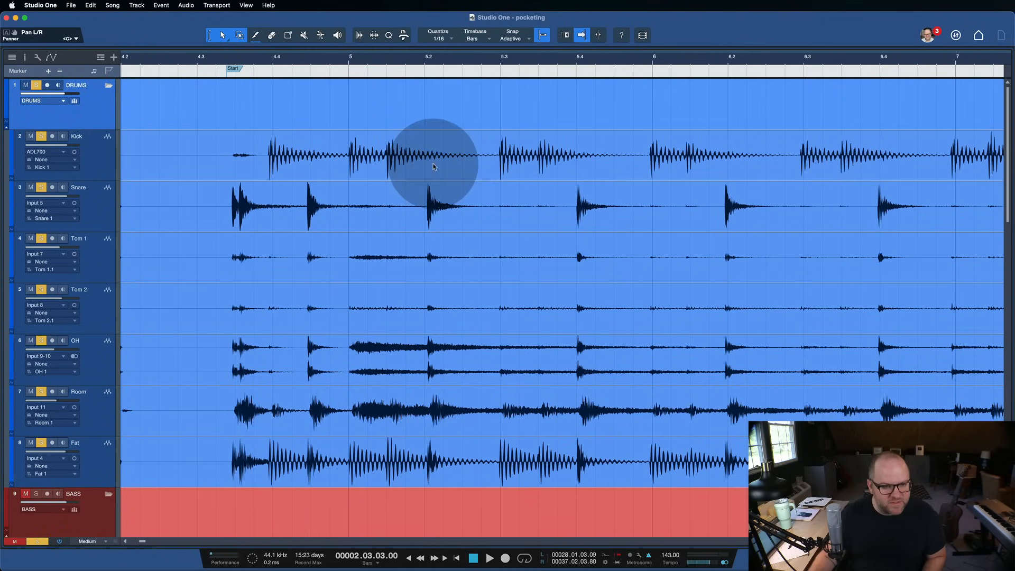
pyautogui.moveTo(460, 234)
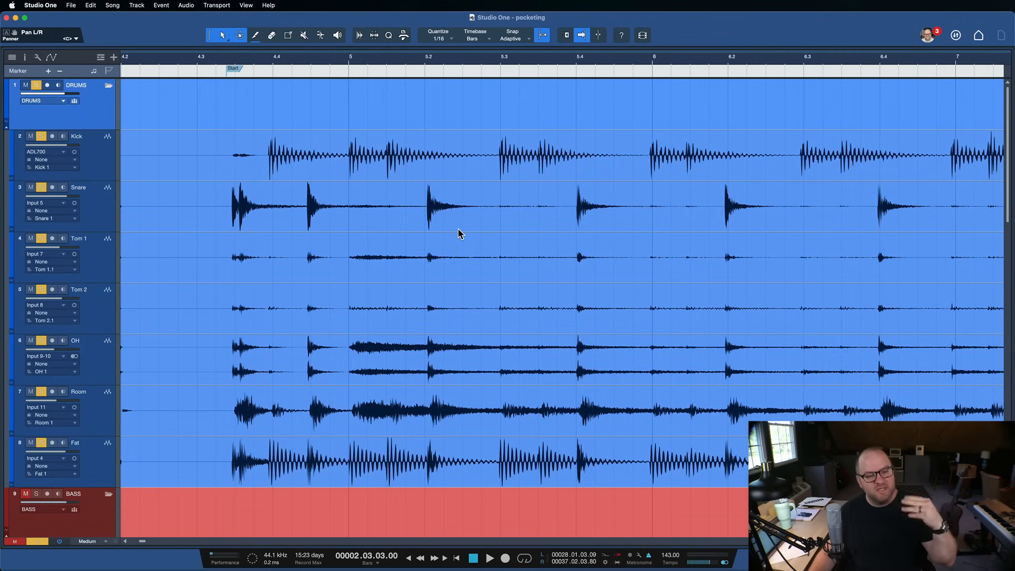
pyautogui.click(77, 188)
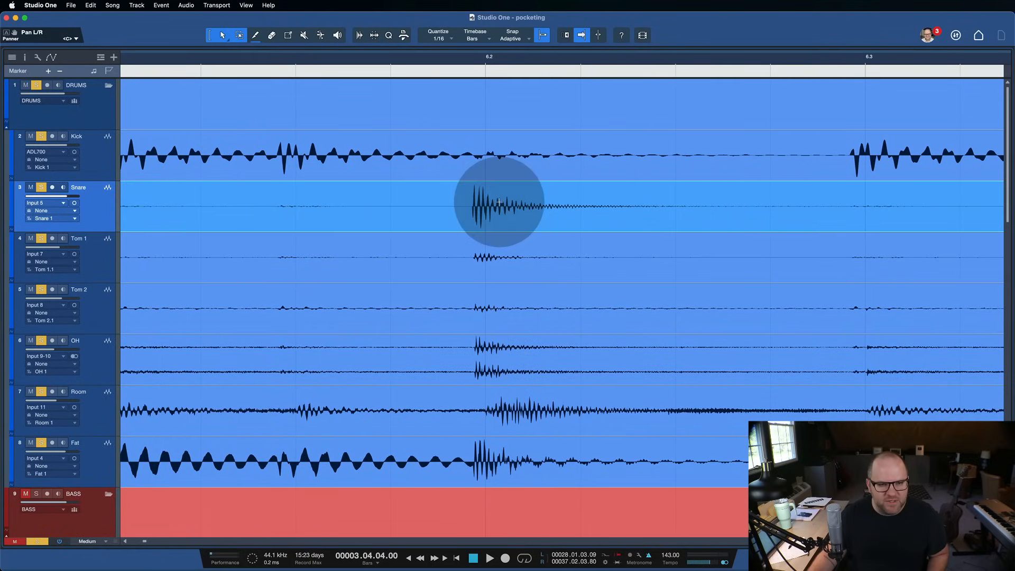
pyautogui.moveTo(463, 199)
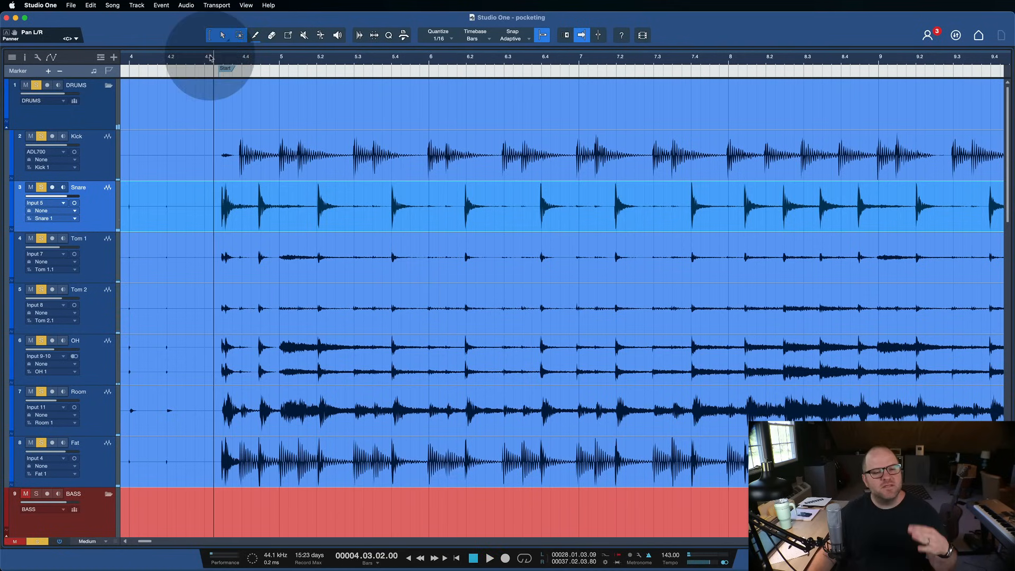
pyautogui.moveTo(446, 222)
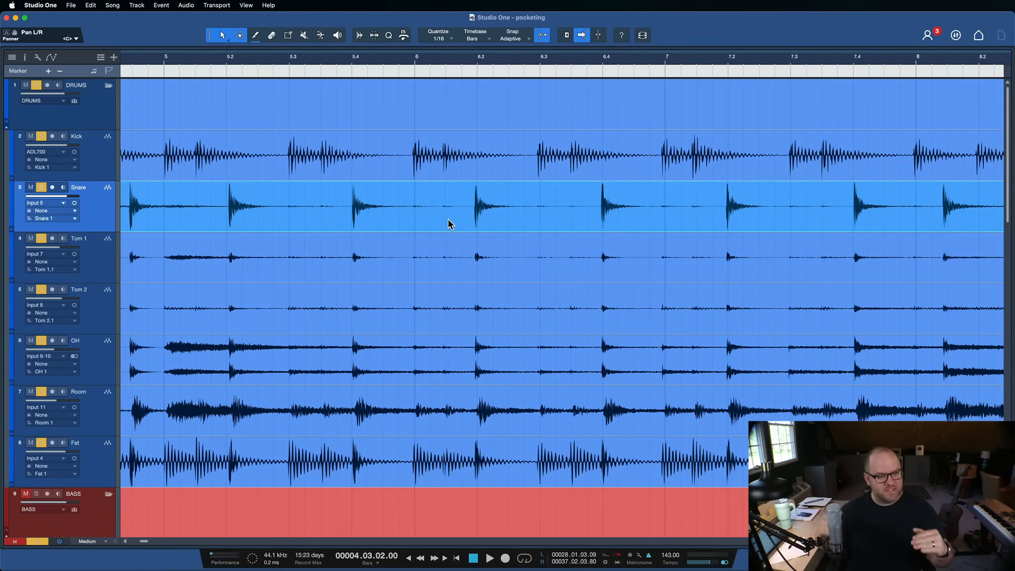
pyautogui.moveTo(444, 220)
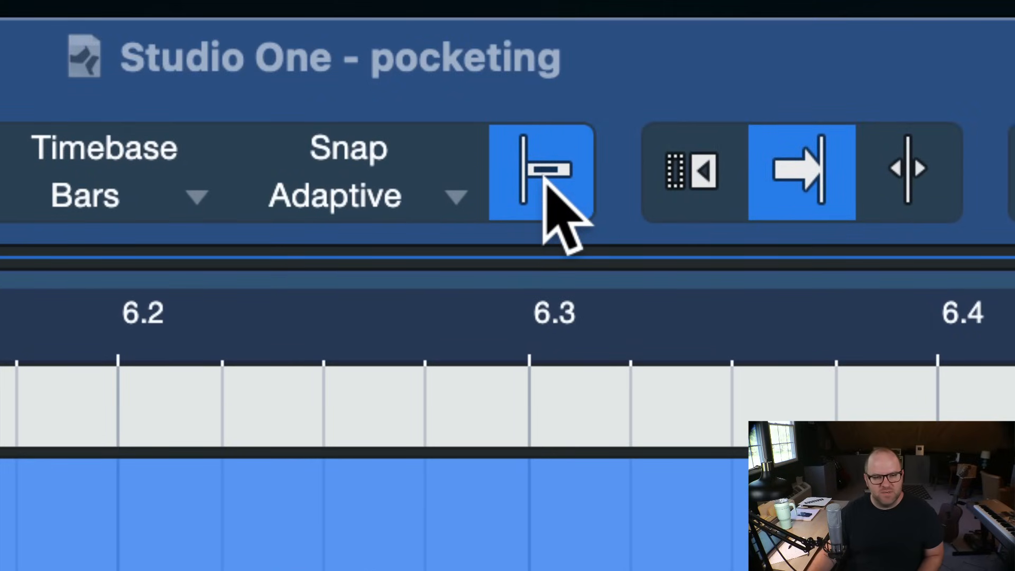
pyautogui.click(542, 170)
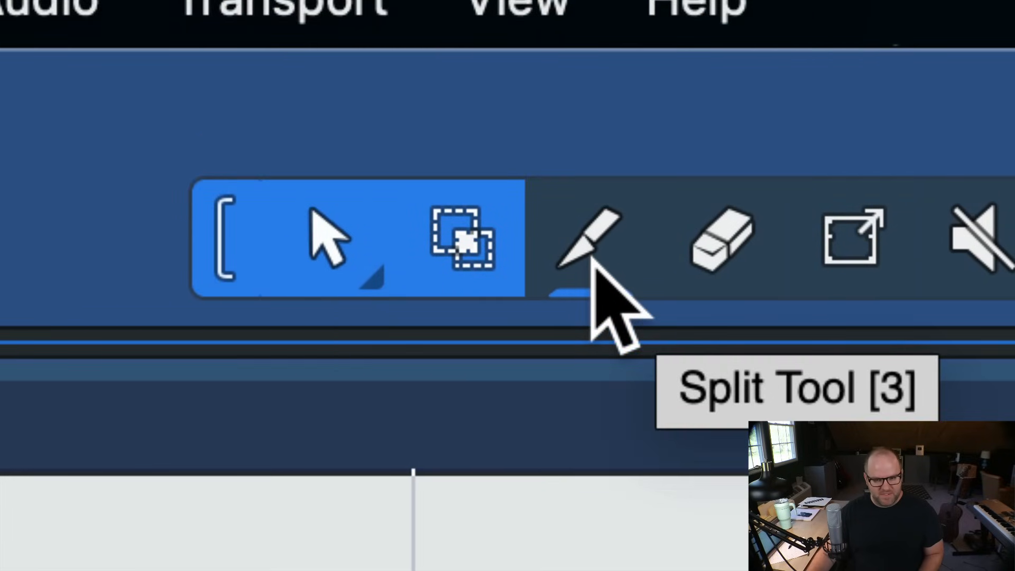
pyautogui.moveTo(512, 162)
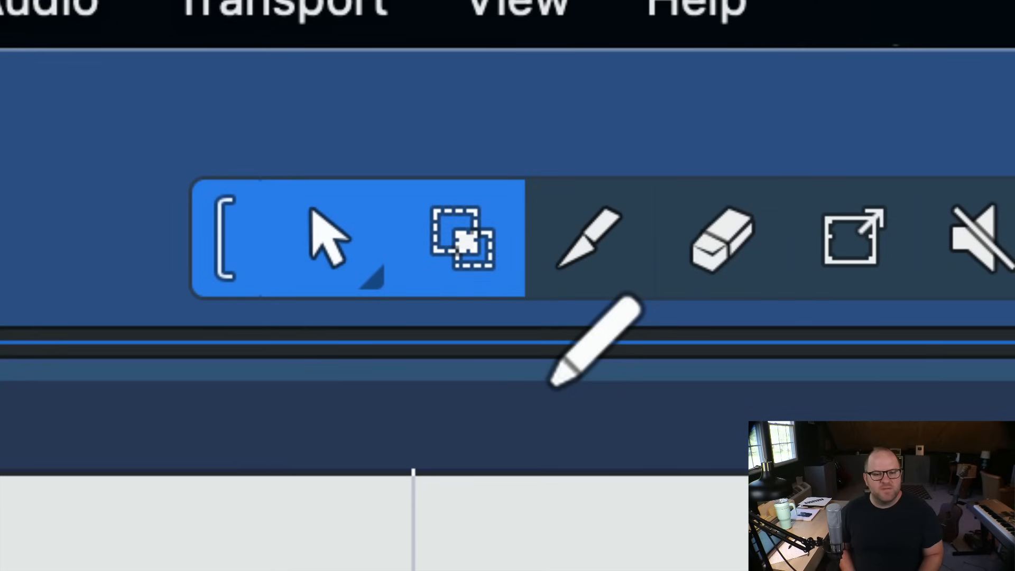
pyautogui.moveTo(641, 382)
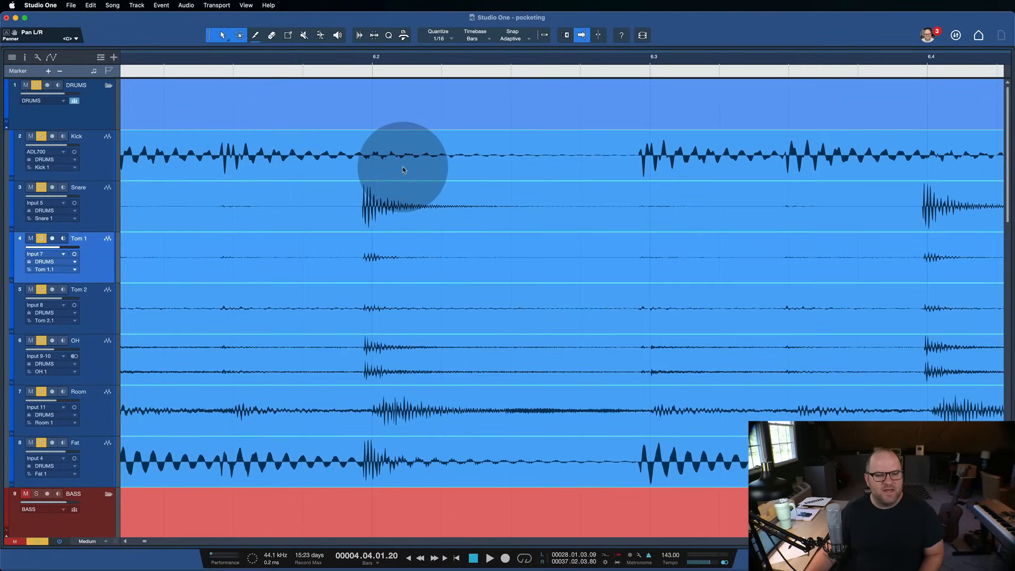
pyautogui.moveTo(402, 172)
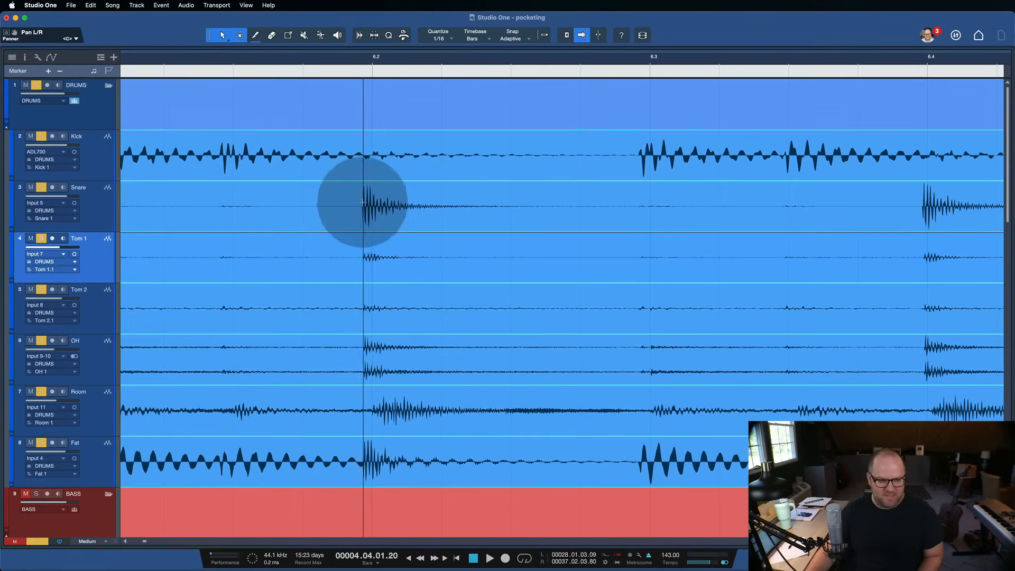
pyautogui.moveTo(356, 226)
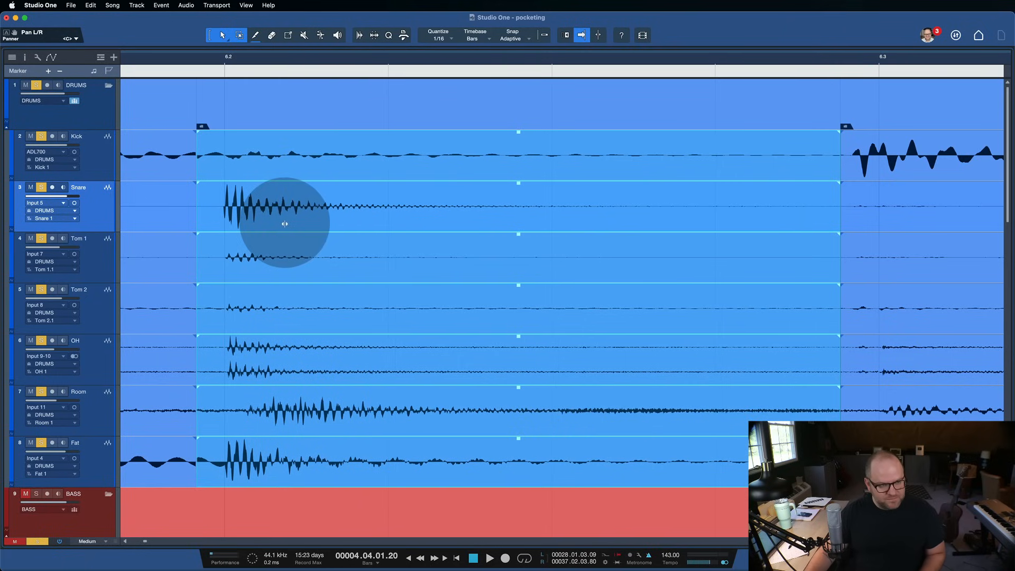
pyautogui.moveTo(375, 238)
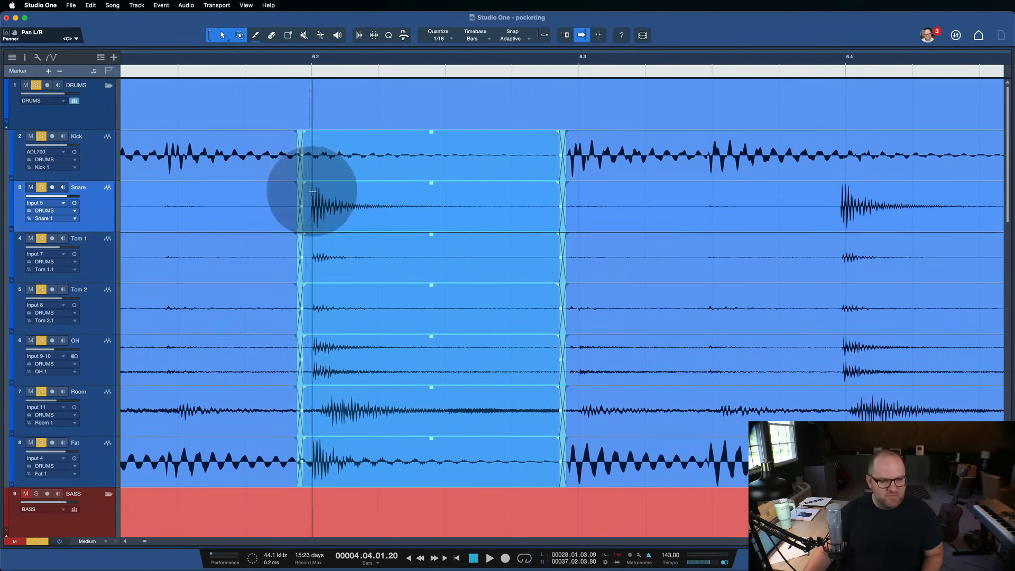
pyautogui.moveTo(504, 244)
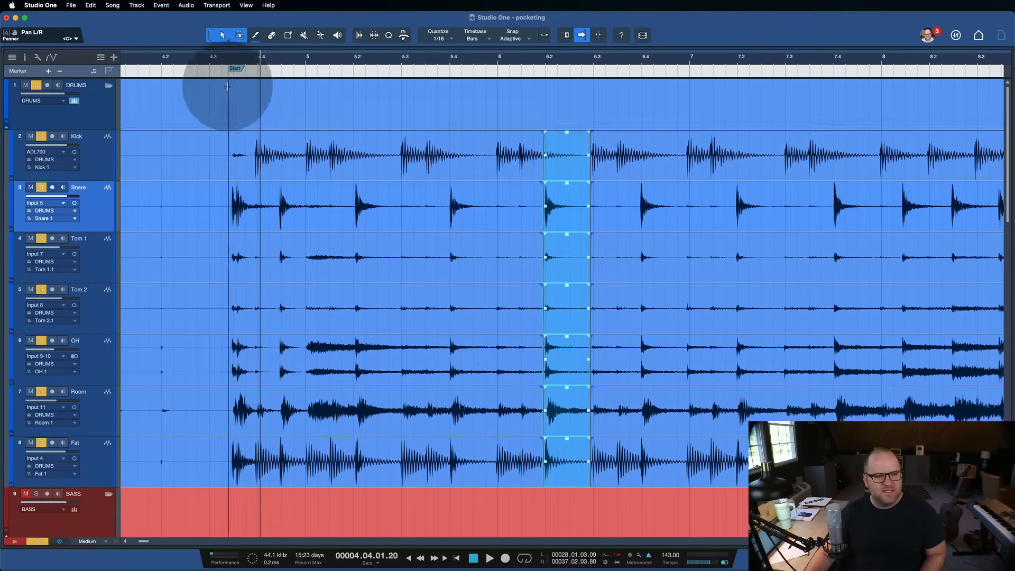
# - Move the playhead to the Start marker and begin playback from the song's start
pyautogui.click(220, 63)
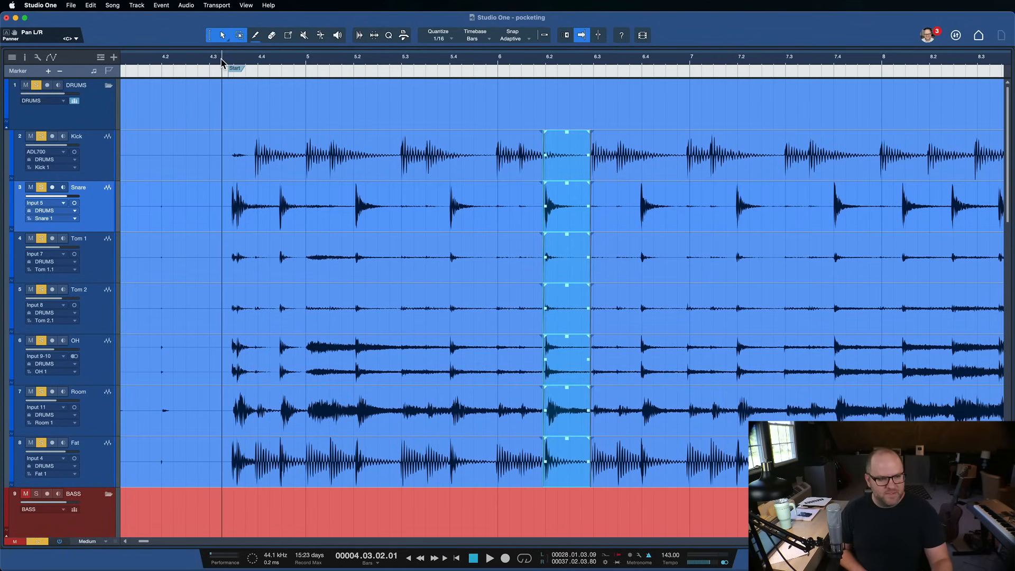
pyautogui.click(489, 558)
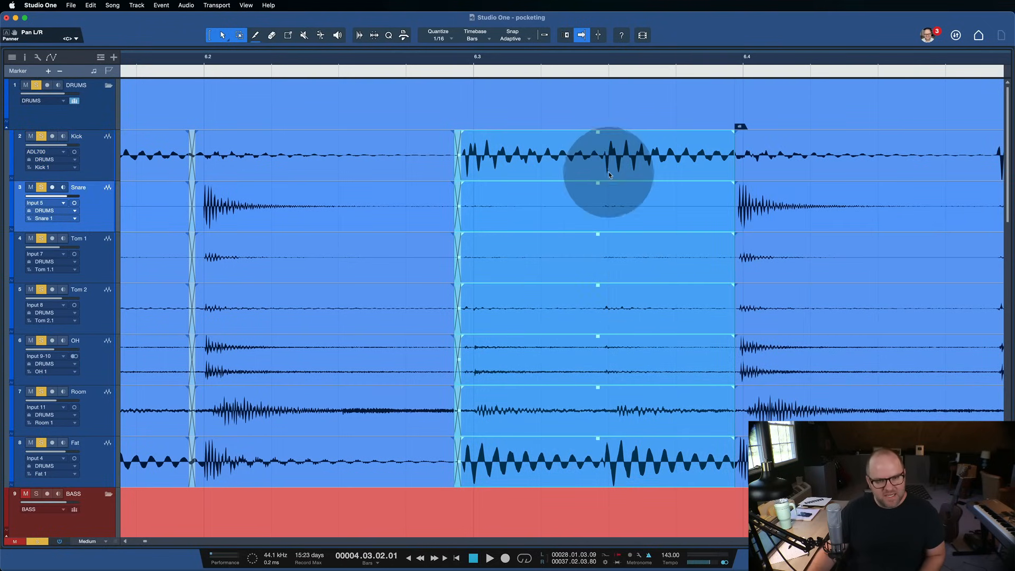
pyautogui.moveTo(692, 156)
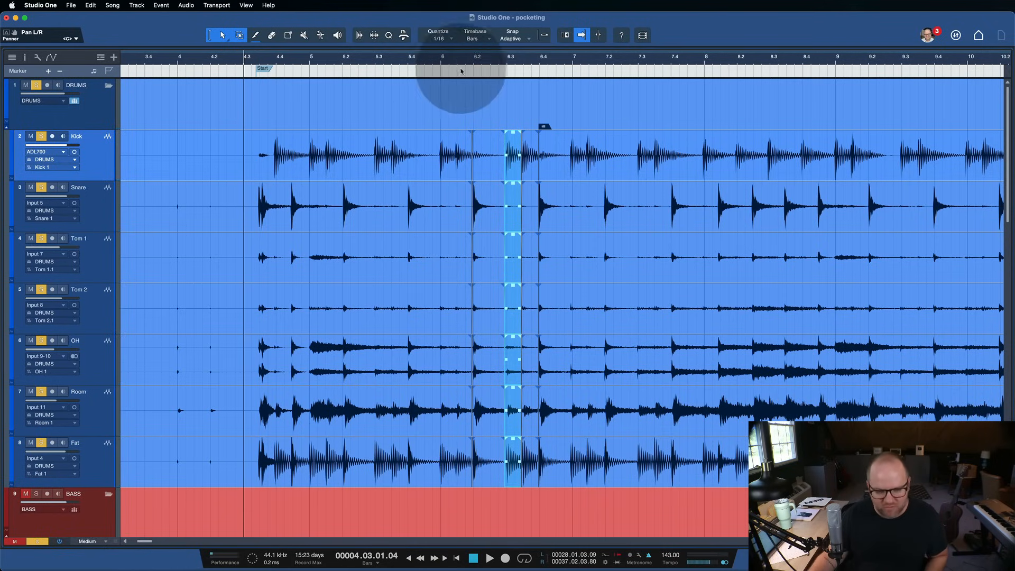
pyautogui.moveTo(557, 251)
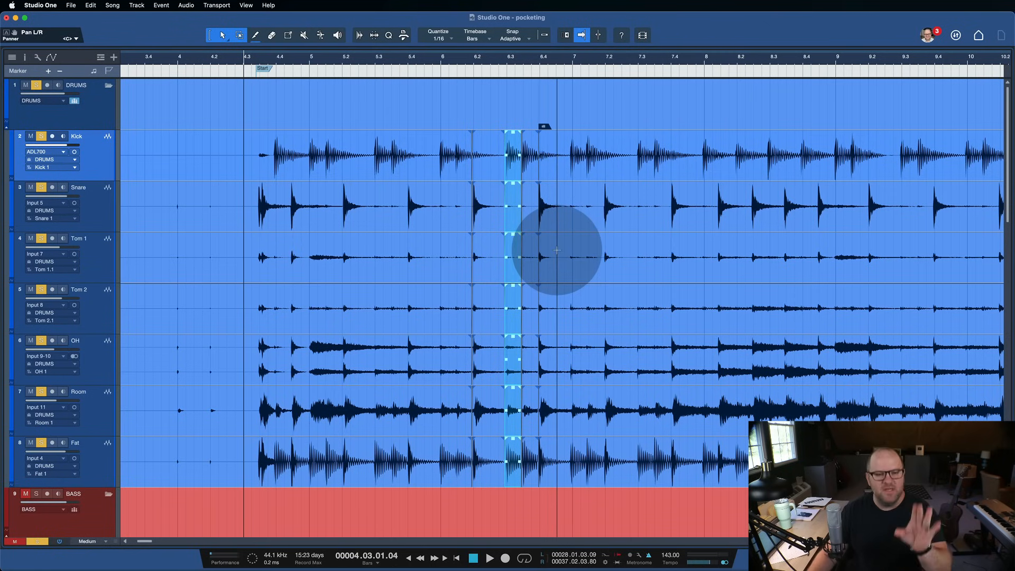
pyautogui.moveTo(495, 316)
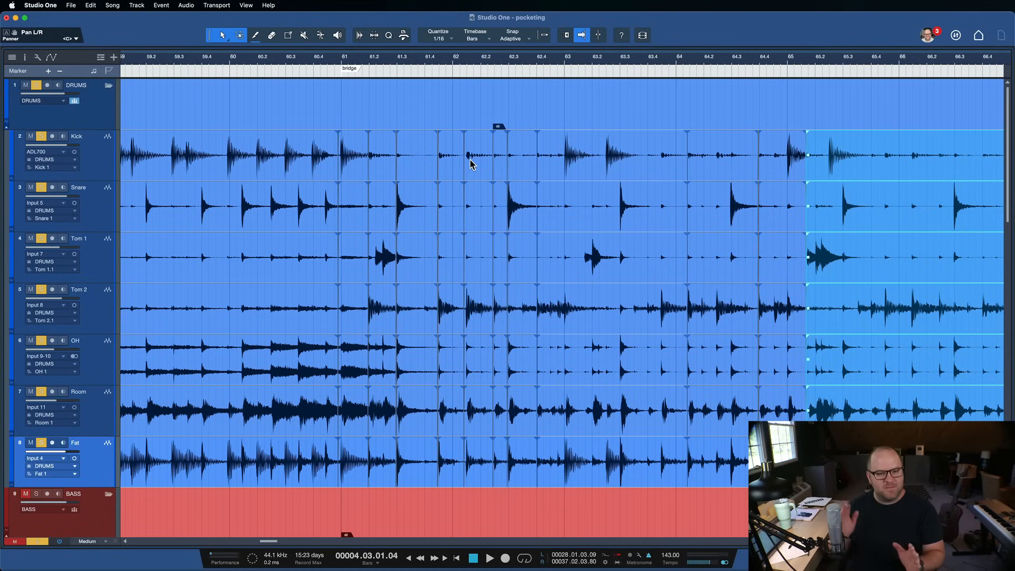
pyautogui.moveTo(458, 317)
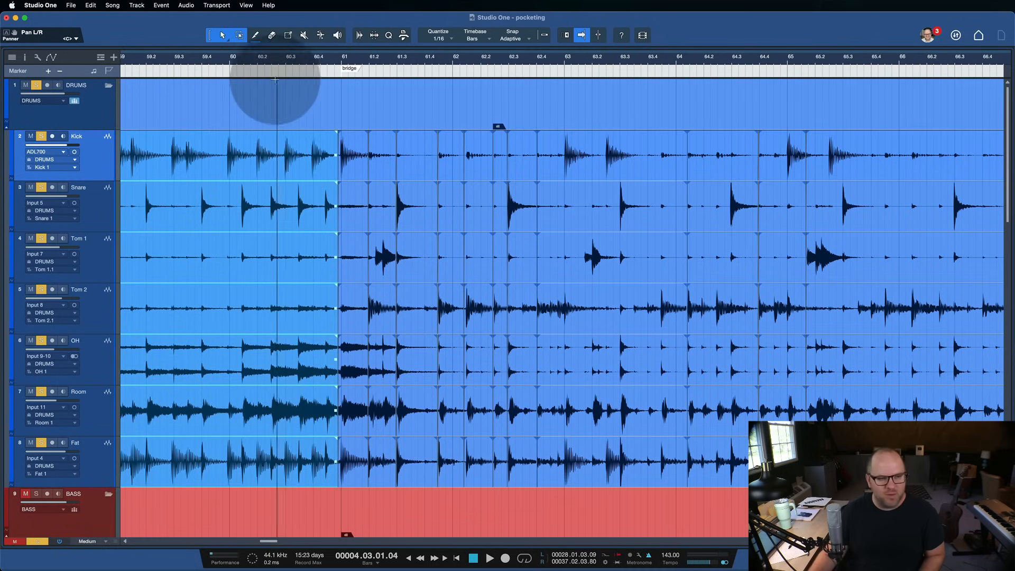
# - Set playback just before bar 60 and audition the bridge drum edits
pyautogui.click(233, 57)
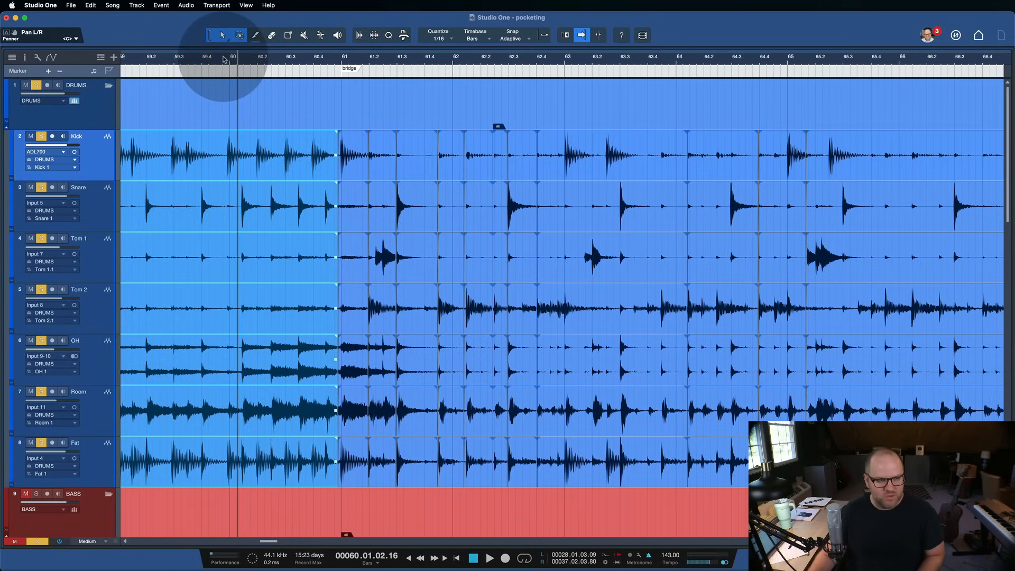
pyautogui.click(225, 59)
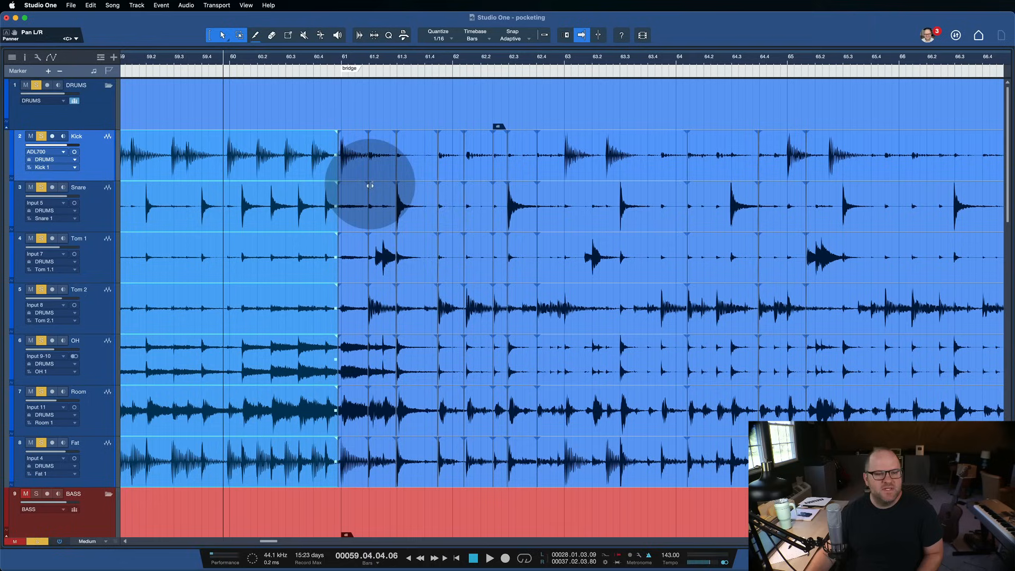
pyautogui.moveTo(243, 62)
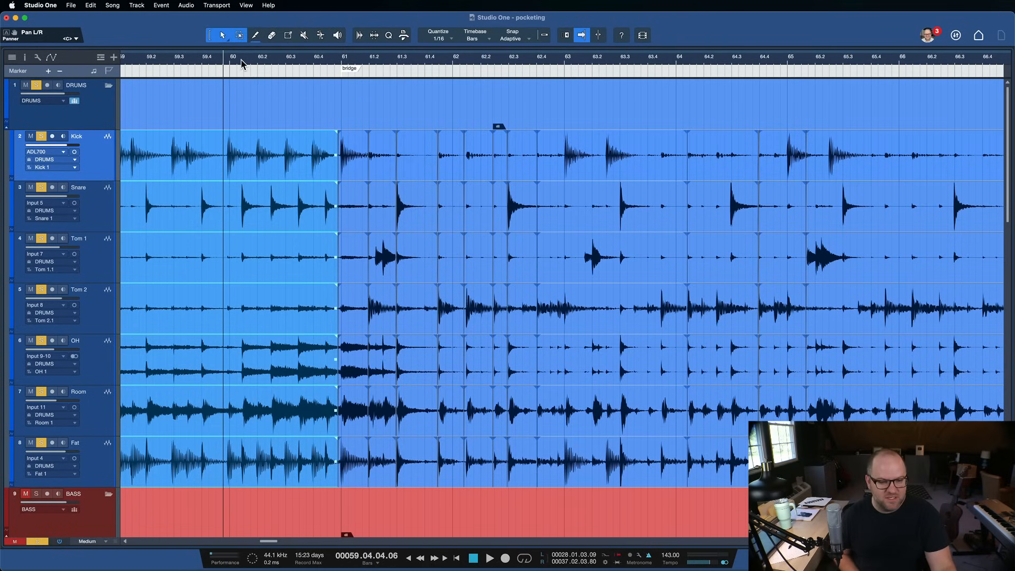
pyautogui.click(489, 558)
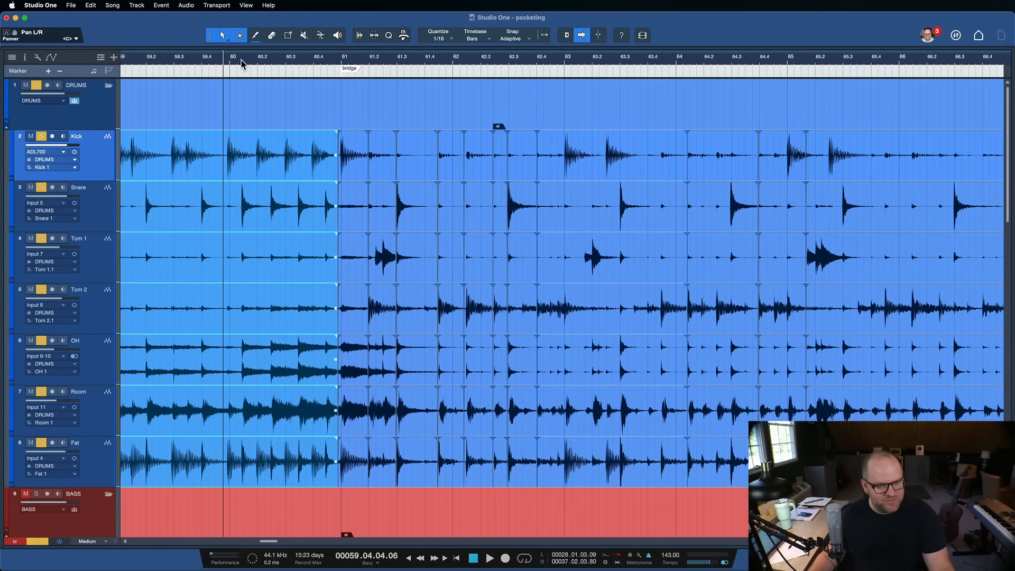
pyautogui.moveTo(476, 256)
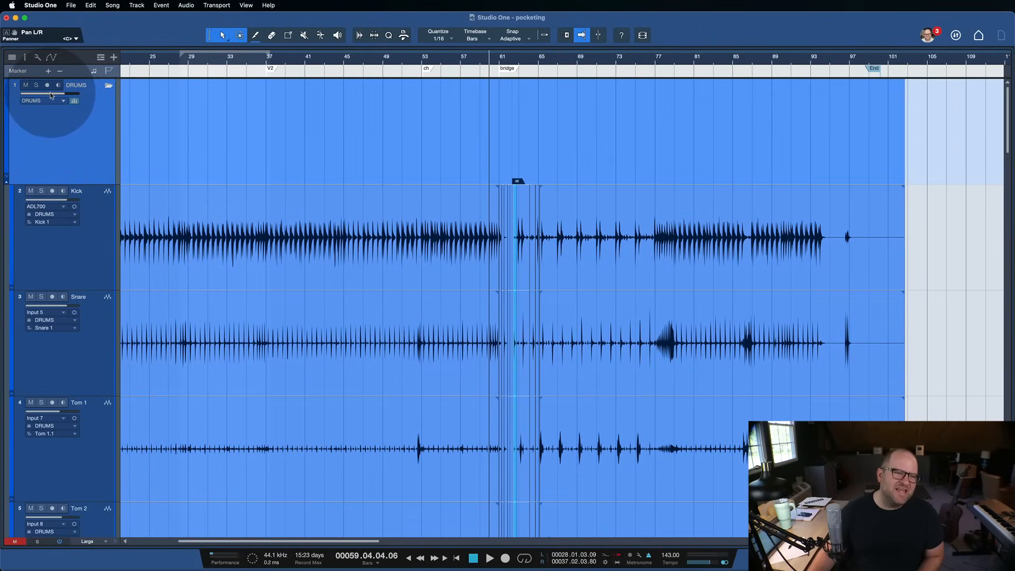
# - Scroll down through the drum tracks toward the electric guitars near bar 61
pyautogui.scroll(-3)
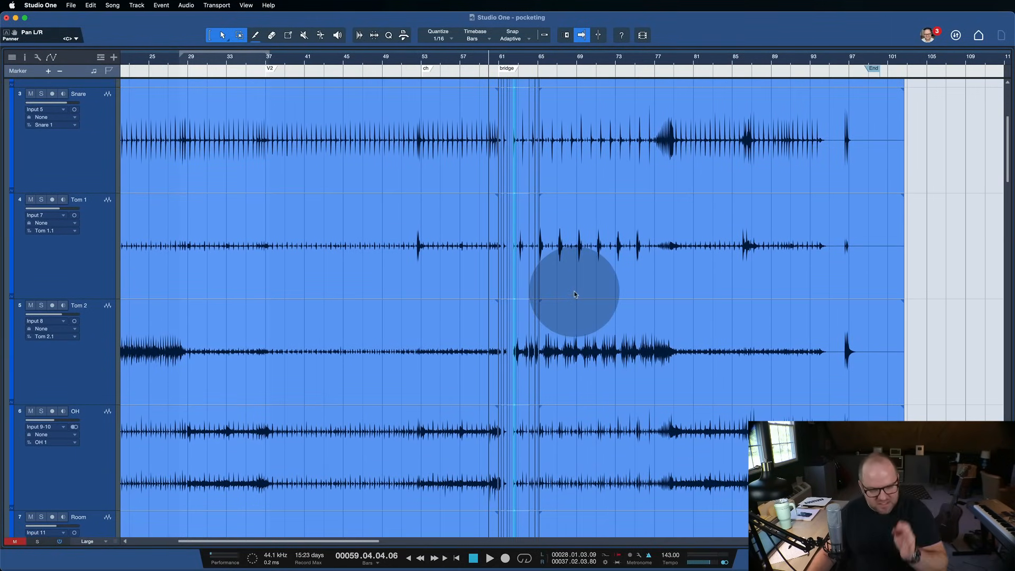
pyautogui.scroll(-3)
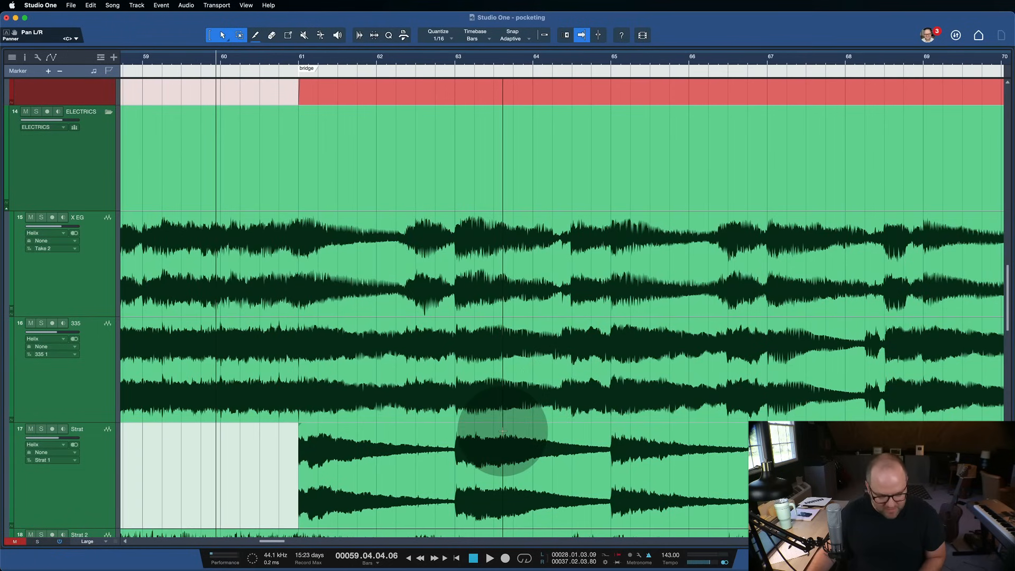
# - Scroll to the ELECTRICS folder and play the guitars from around bar 80
pyautogui.scroll(-3)
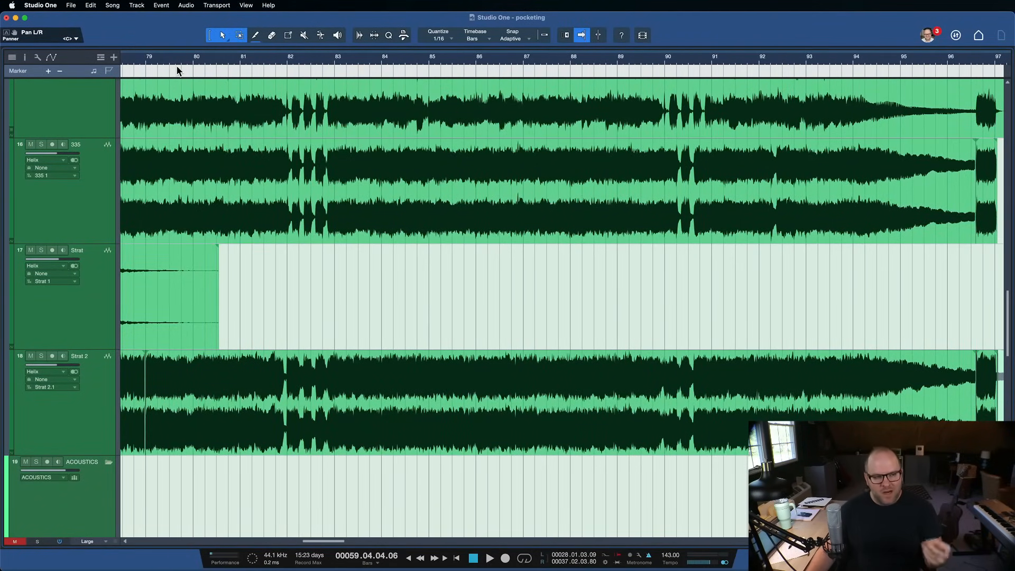
pyautogui.click(490, 559)
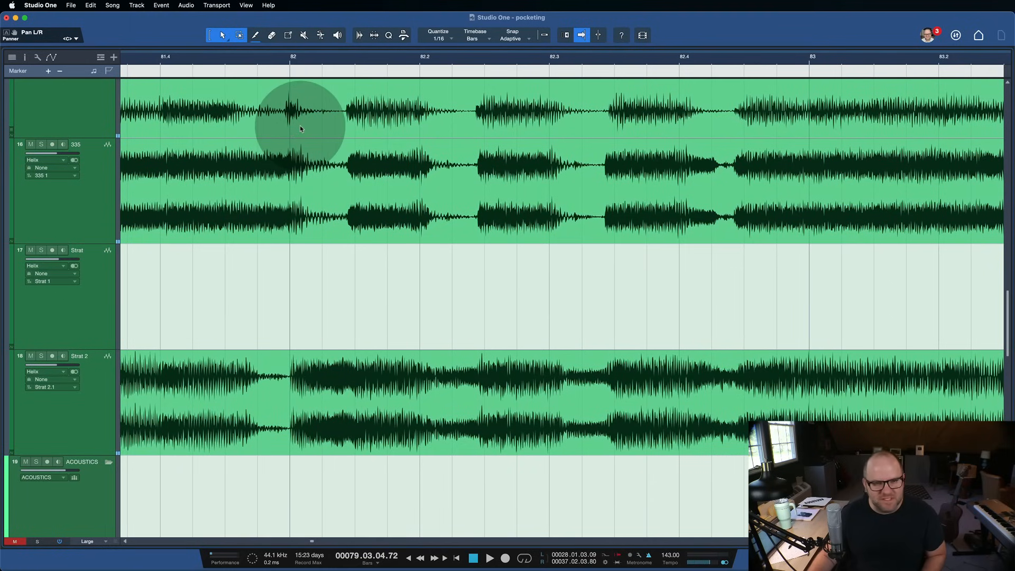
pyautogui.moveTo(336, 100)
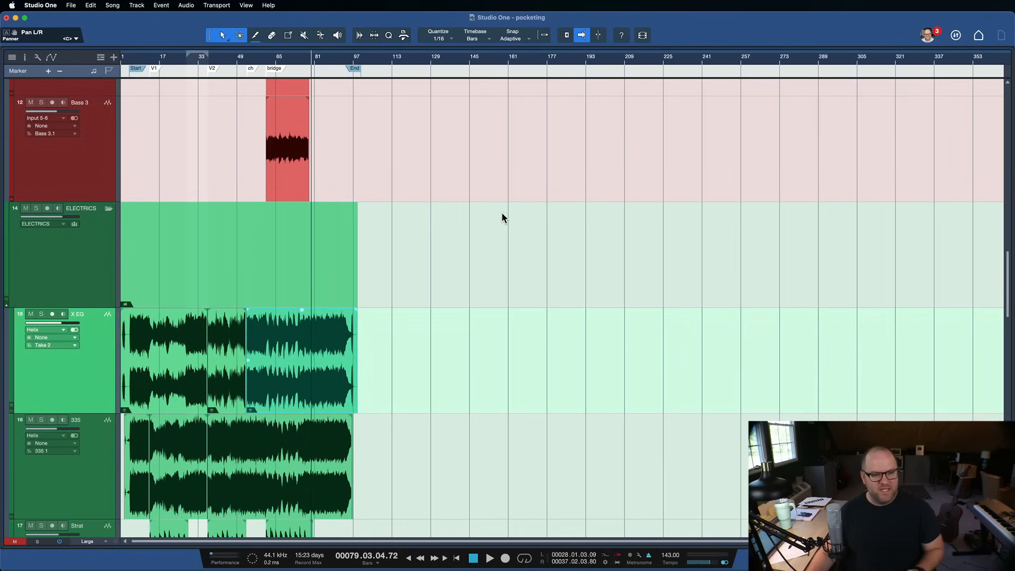
# - Scroll up through the bass and electric guitar tracks across the full song
pyautogui.scroll(3)
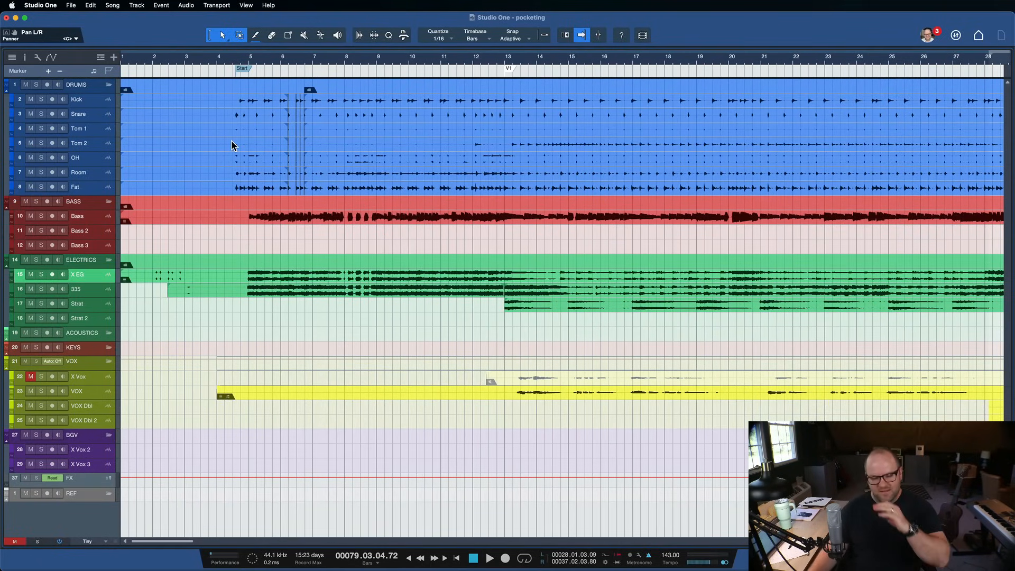
pyautogui.moveTo(416, 193)
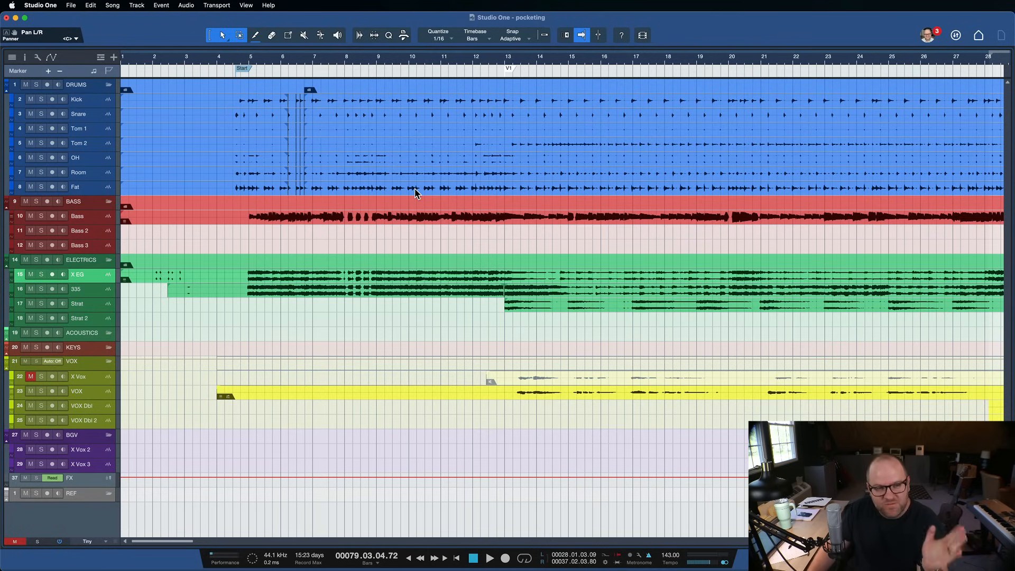
pyautogui.moveTo(609, 219)
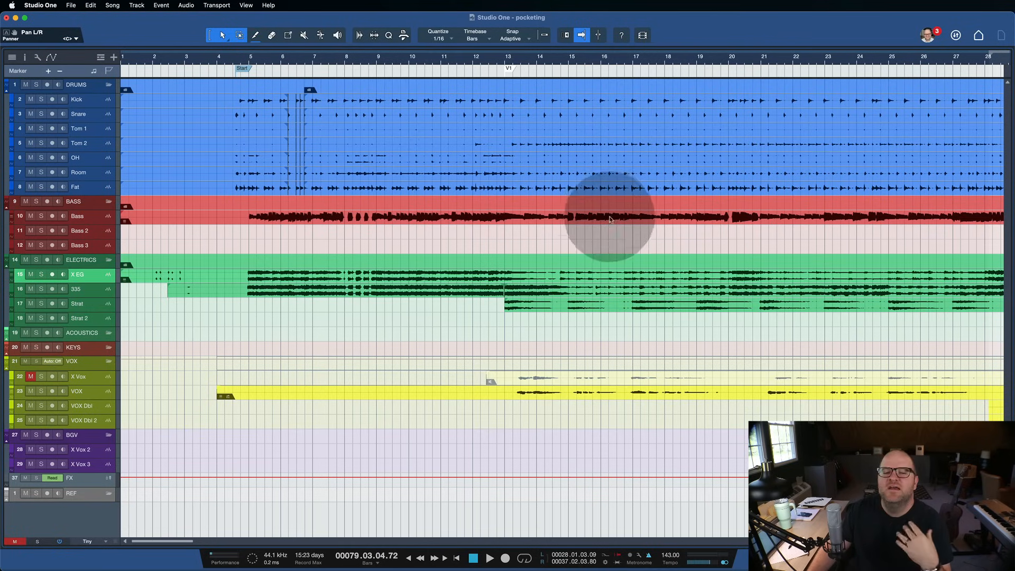
pyautogui.moveTo(572, 145)
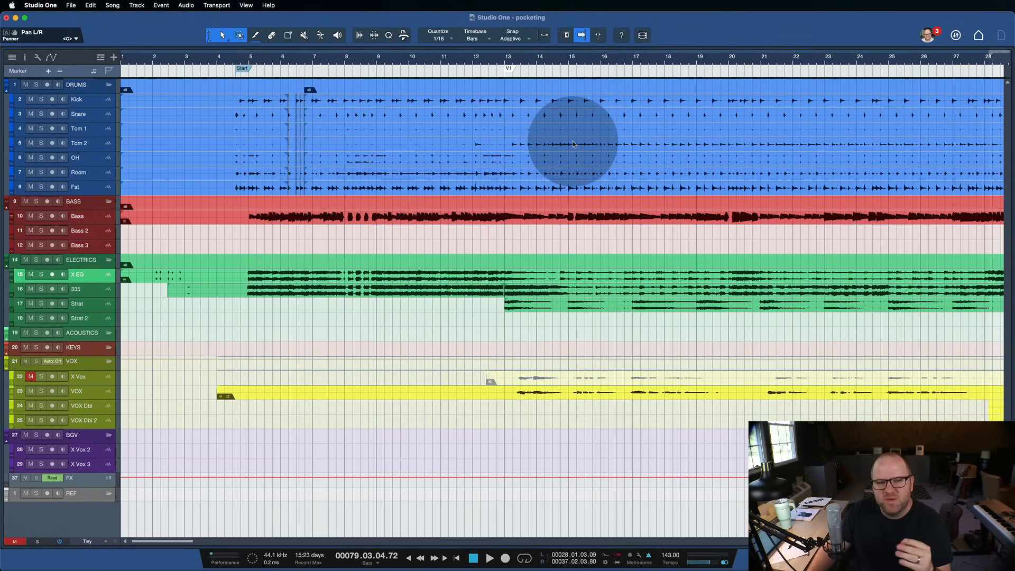